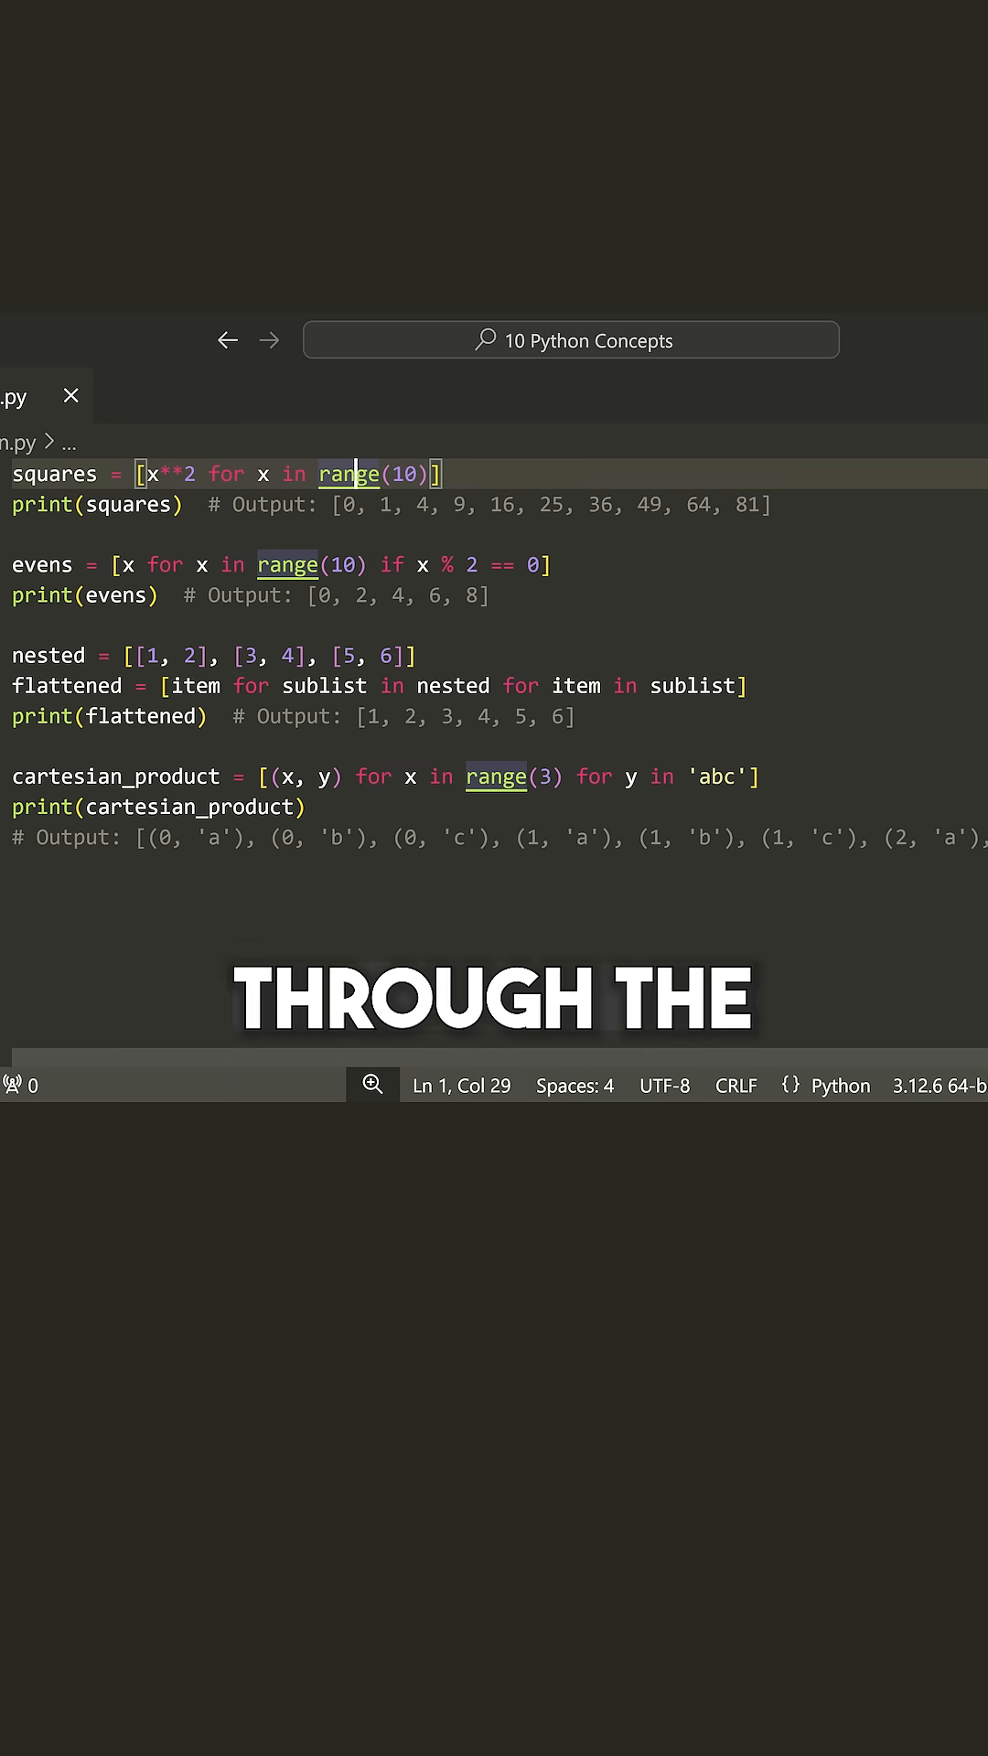
{"action": "double_click", "coordinate": [168, 474]}
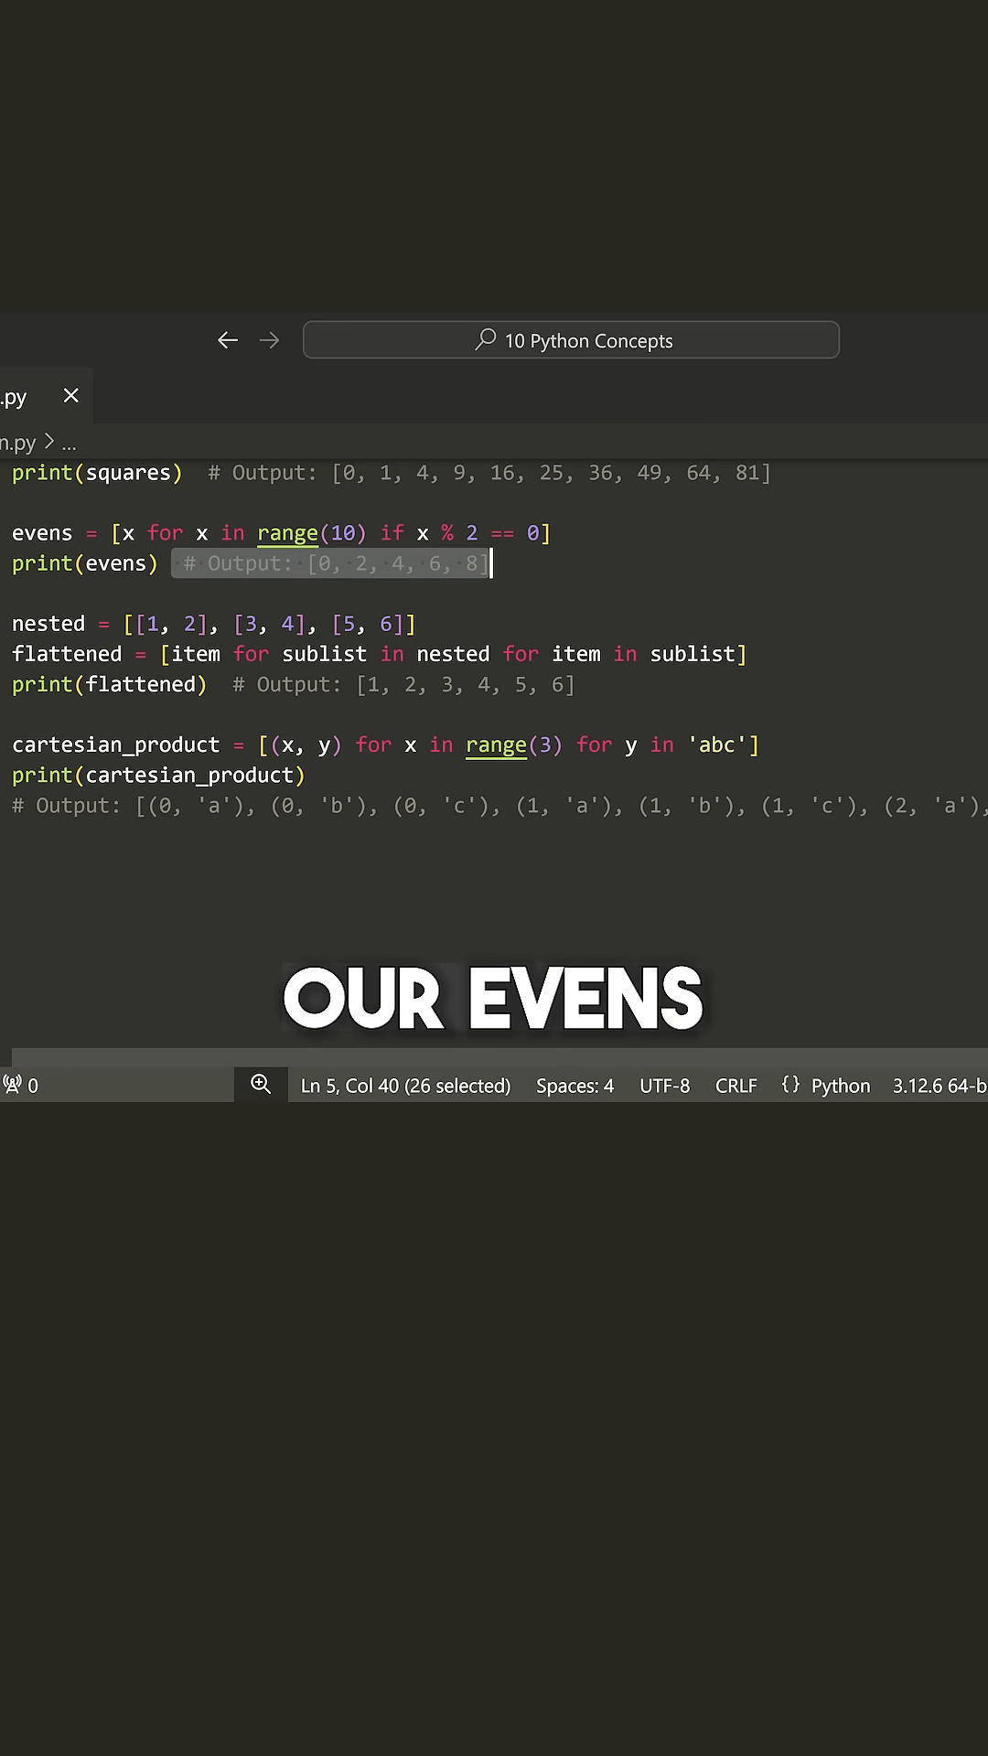
{"action": "mouse_move", "coordinate": [324, 655]}
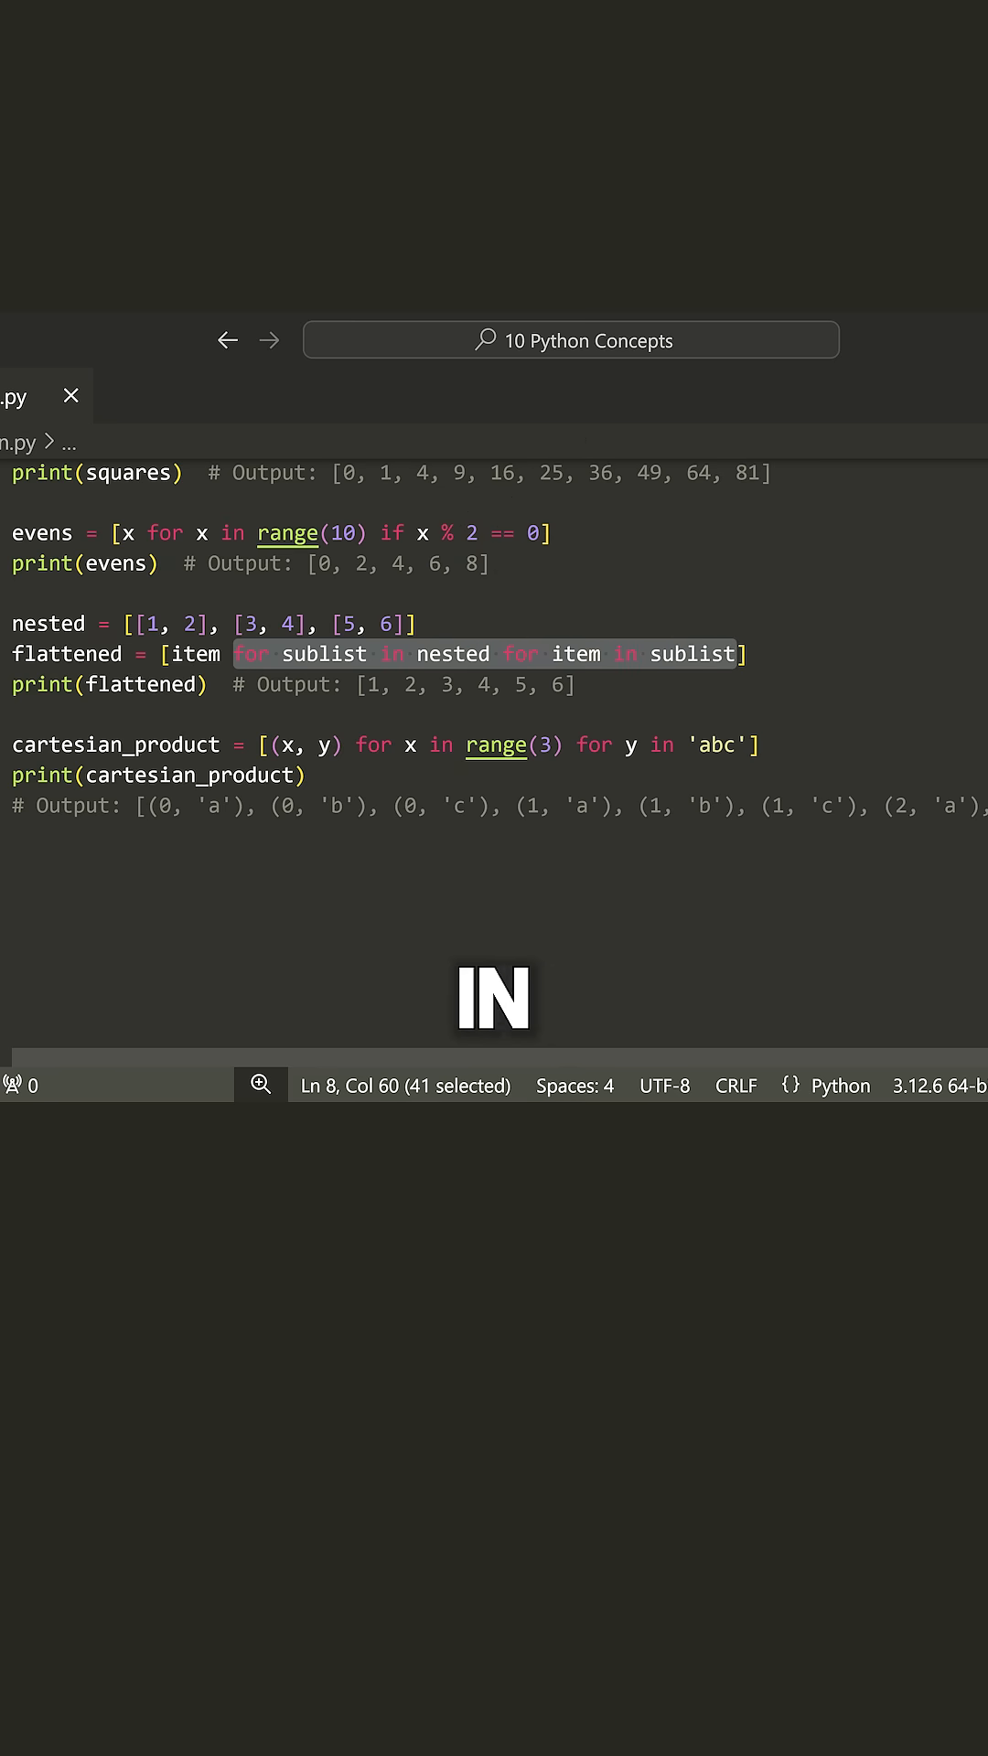
{"action": "double_click", "coordinate": [192, 653]}
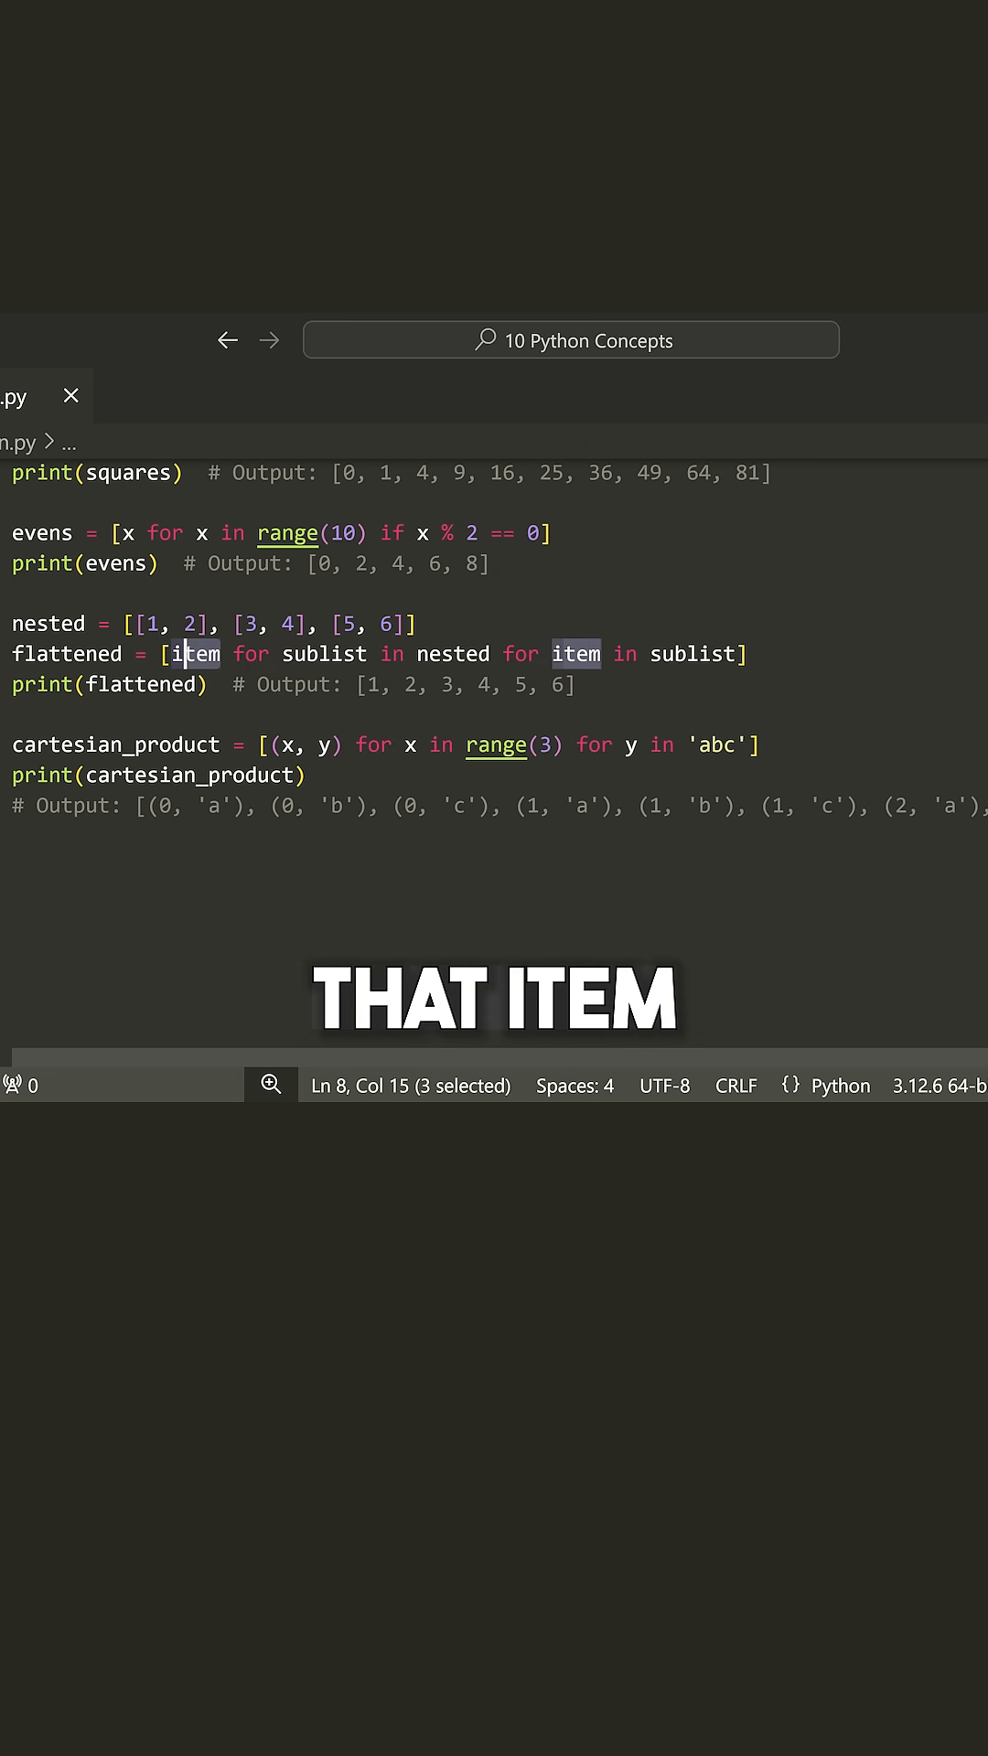